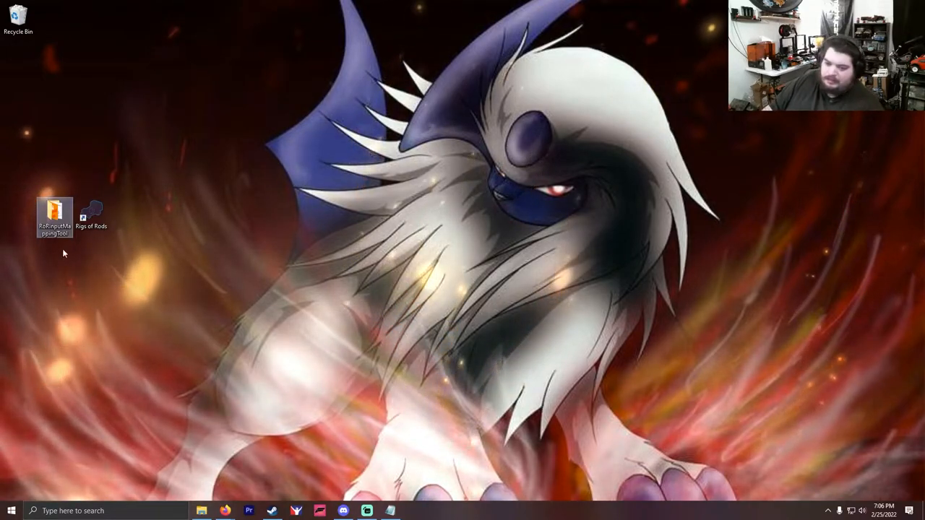
Start a single-player session on Auriga Proving Grounds and bring up the vehicle spawn list.
double_click(93, 211)
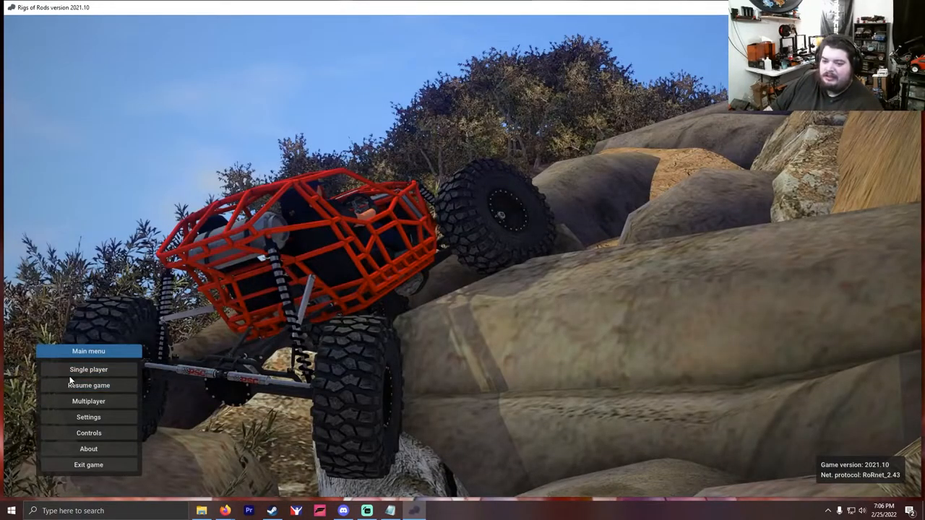
click(88, 370)
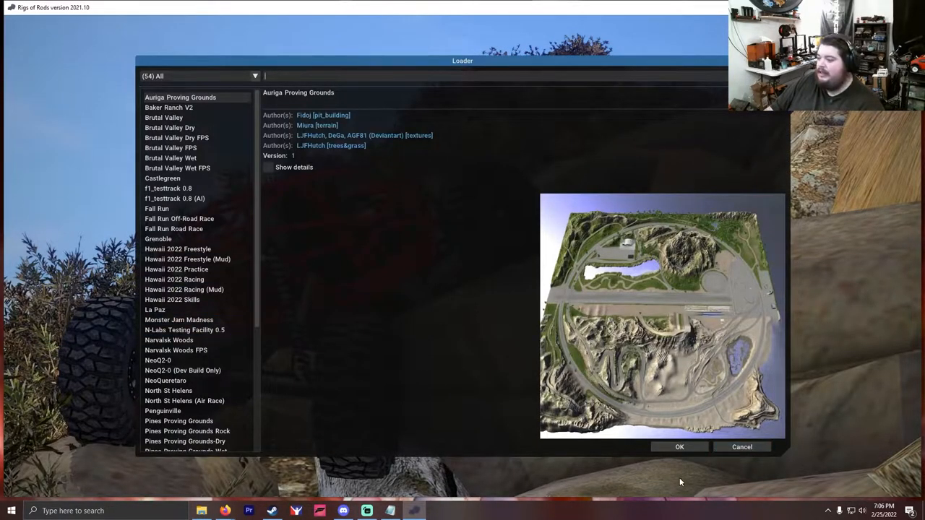
click(680, 447)
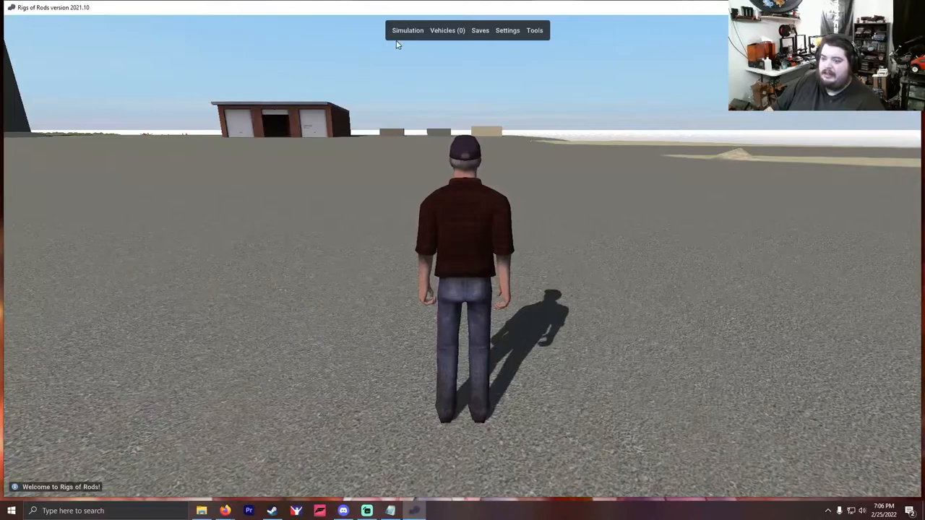
click(408, 29)
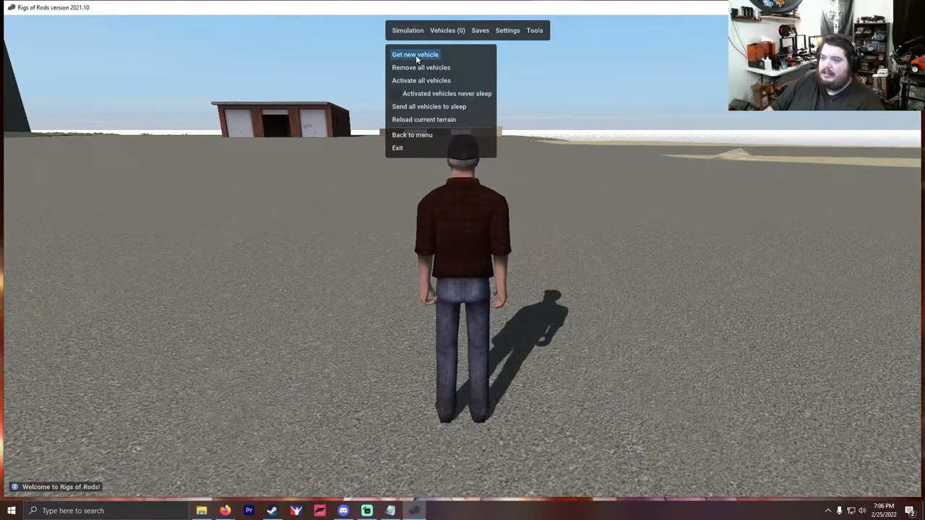
click(414, 55)
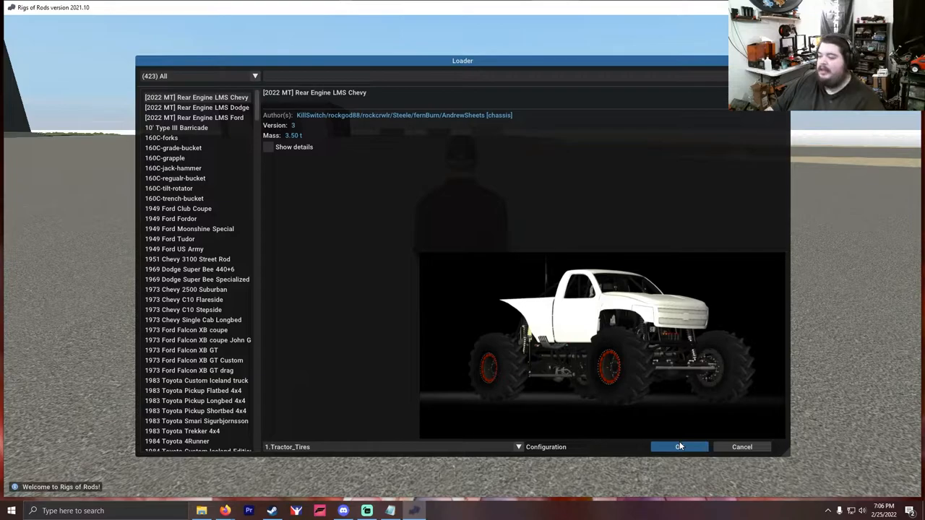
Spawn the white Rear Engine LMS Chevy monster truck, then return to the Vehicles menu.
click(679, 447)
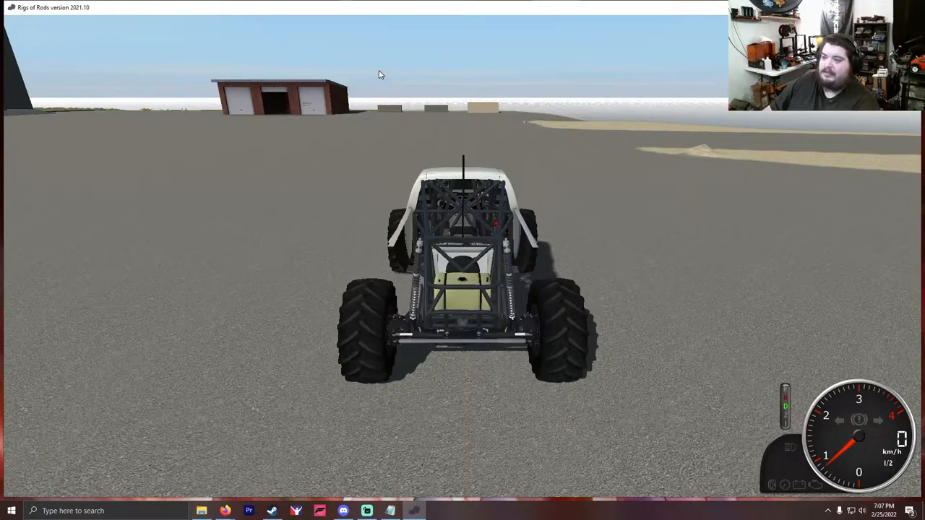
click(408, 29)
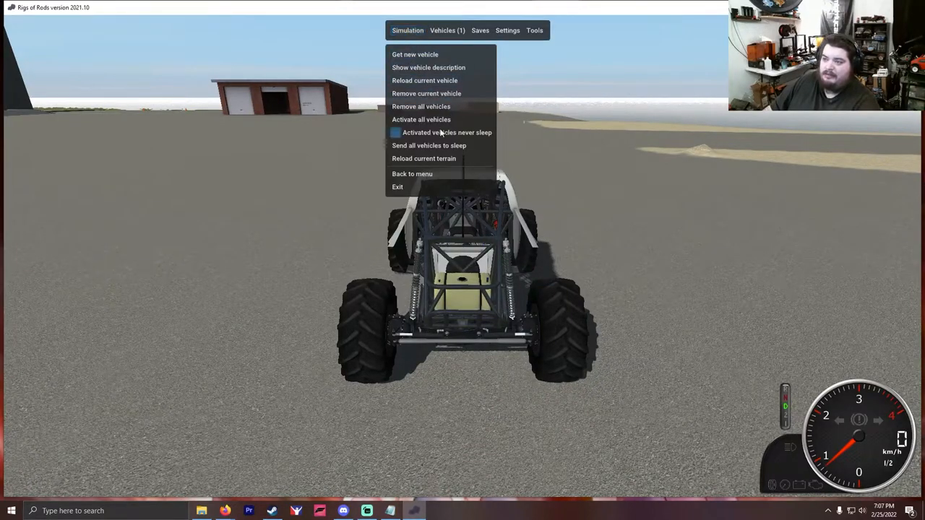
click(396, 133)
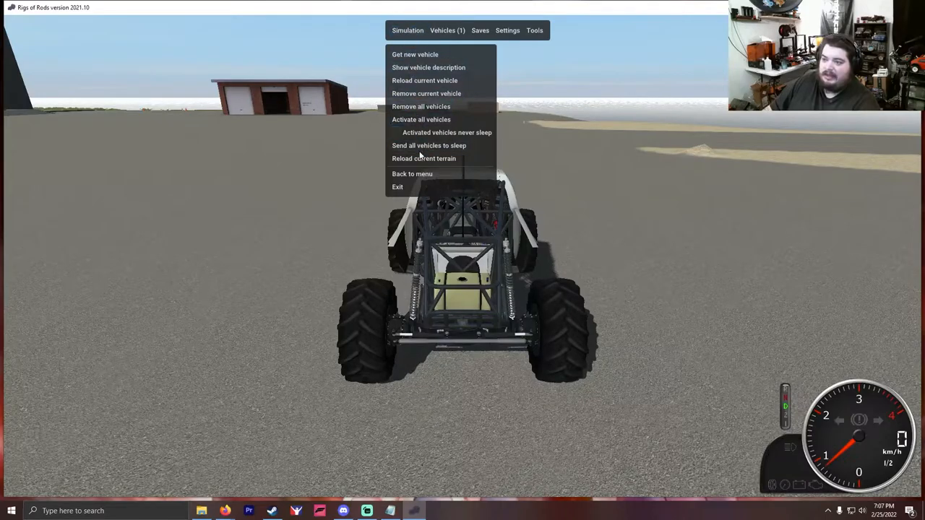
mouse_move(398, 187)
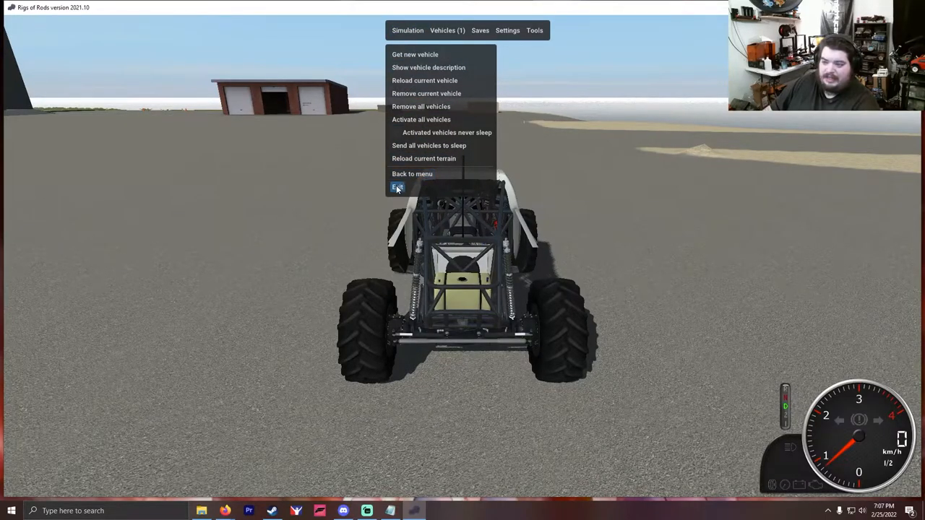
Exit Rigs of Rods and show the RoRInputMappingTool folder from the desktop shortcut.
click(396, 188)
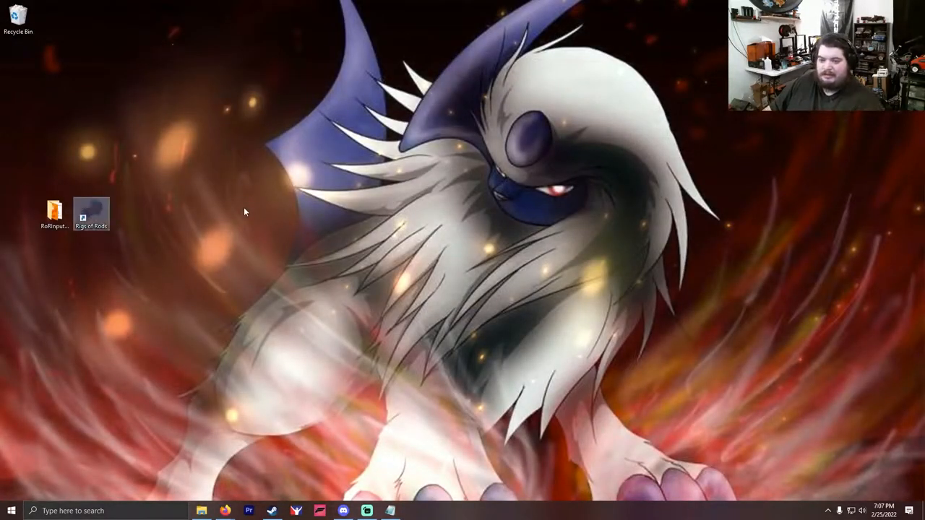
mouse_move(266, 214)
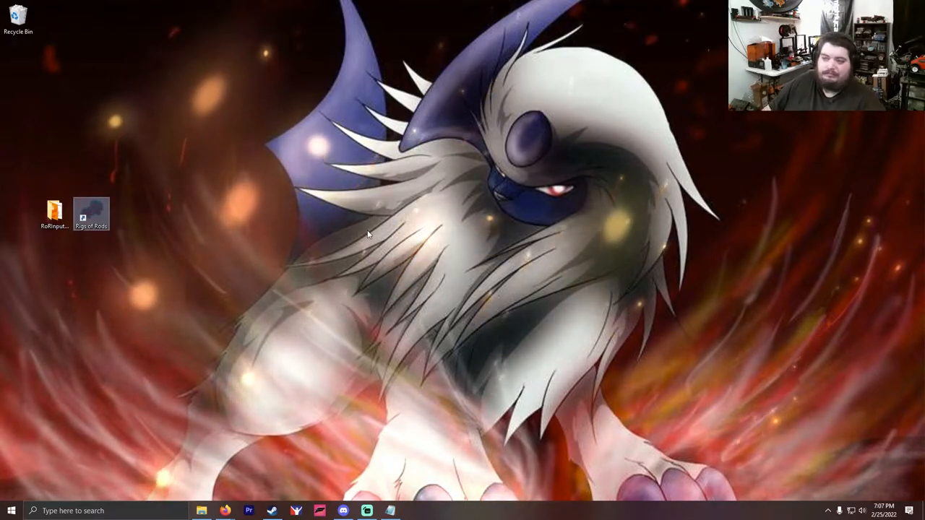
click(55, 210)
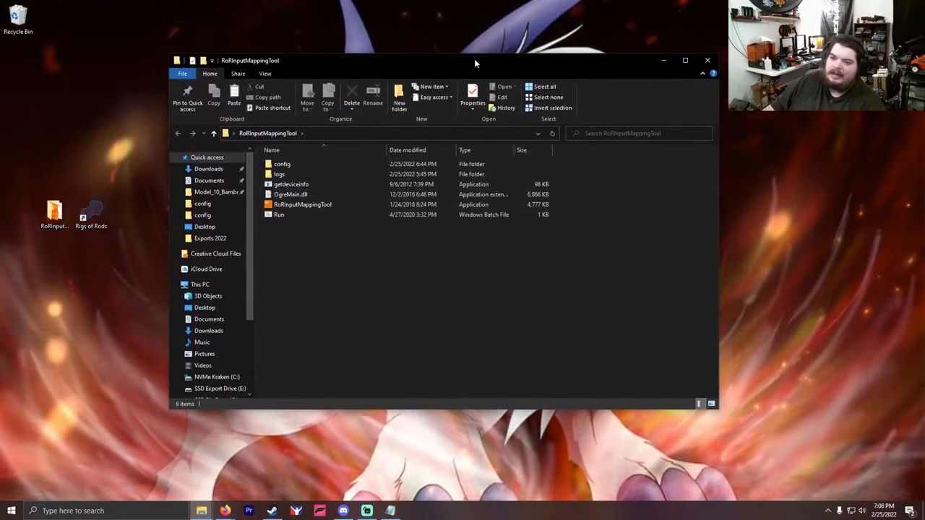
mouse_move(590, 226)
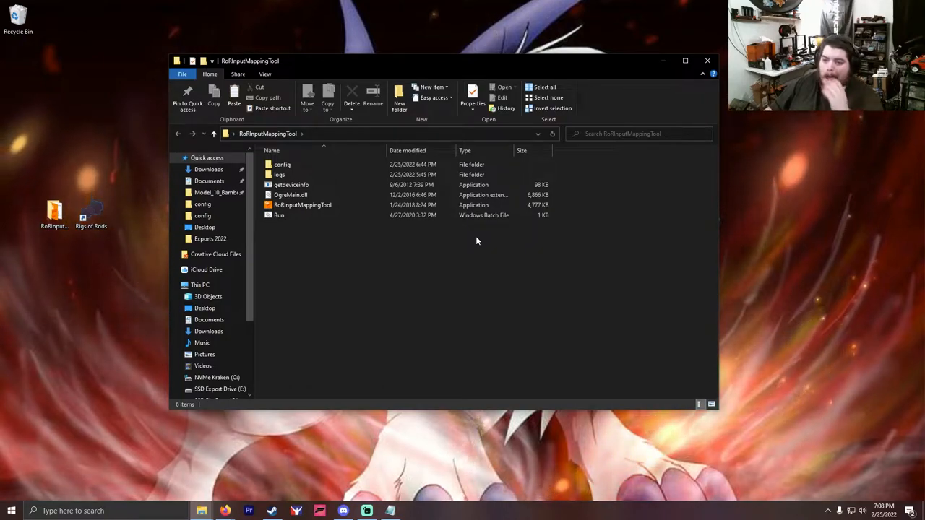
mouse_move(311, 228)
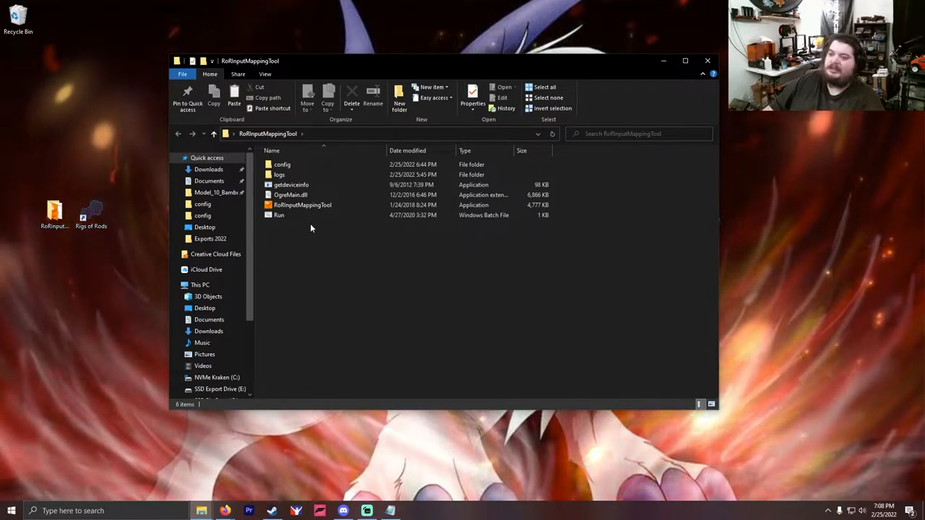
Launch RoRInputMappingTool and begin a new binding for the Generic USB Joystick.
double_click(302, 205)
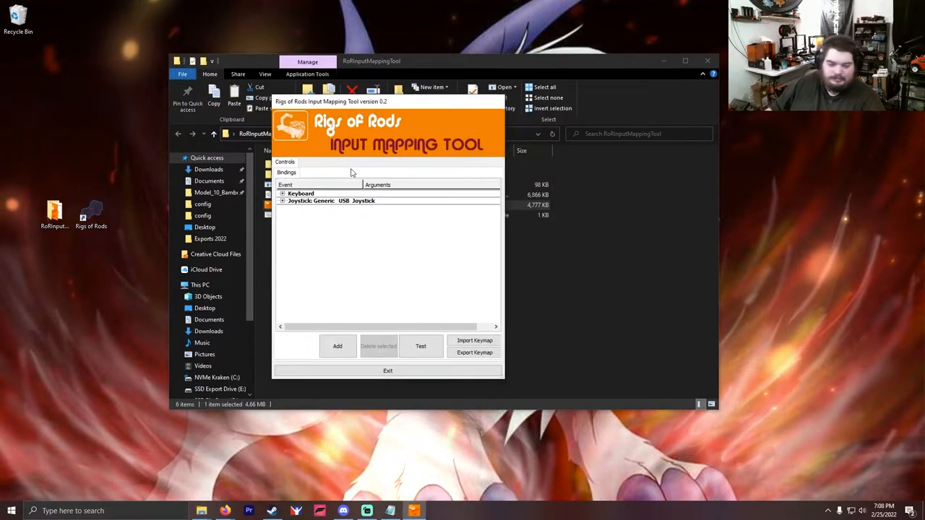
click(329, 199)
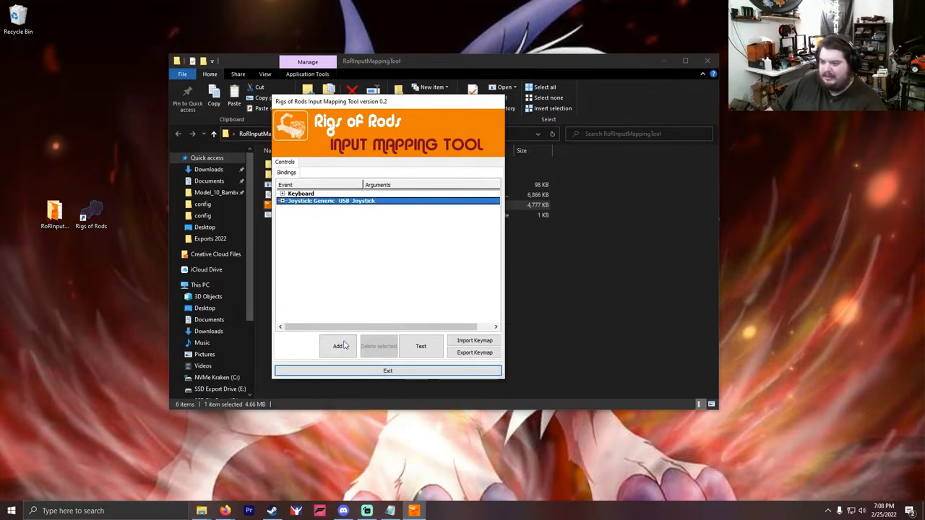
click(339, 347)
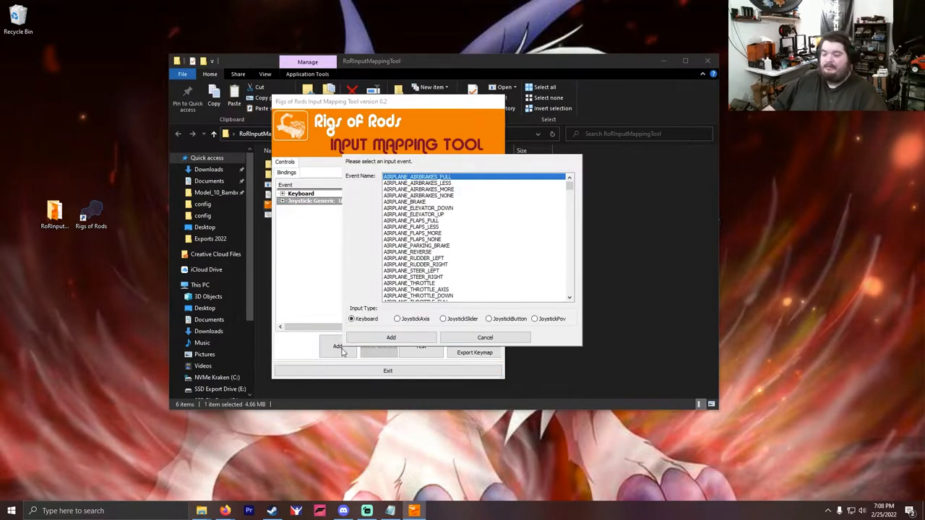
mouse_move(477, 322)
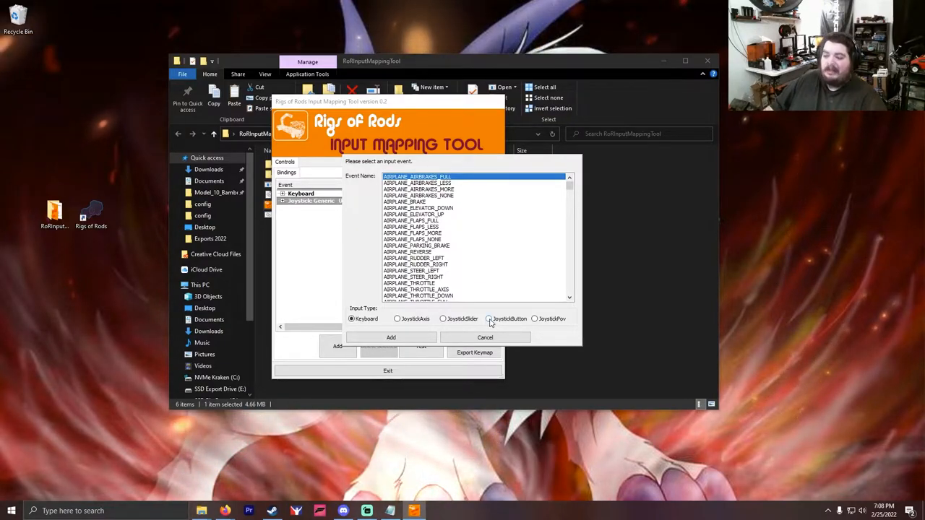
Bind COMMANDS_01 to a joystick button as a JoystickButton input.
click(490, 320)
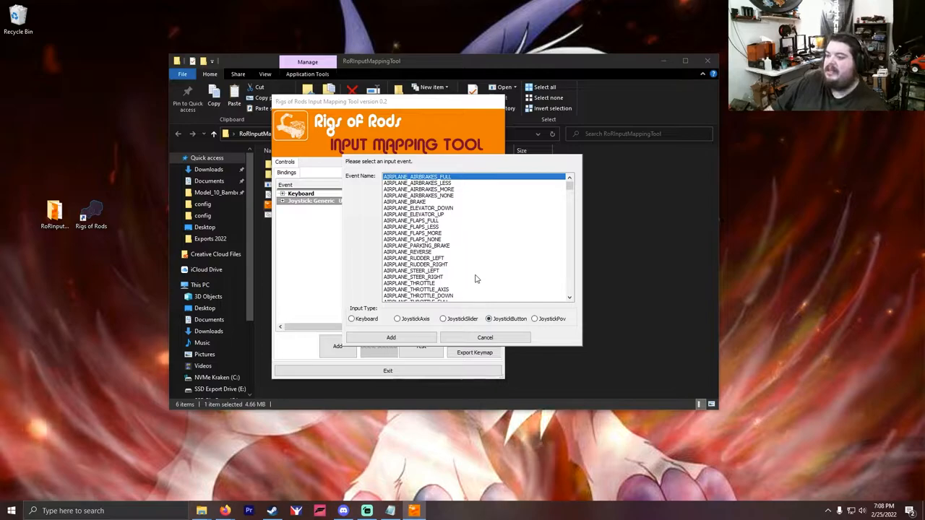
scroll(down, 3)
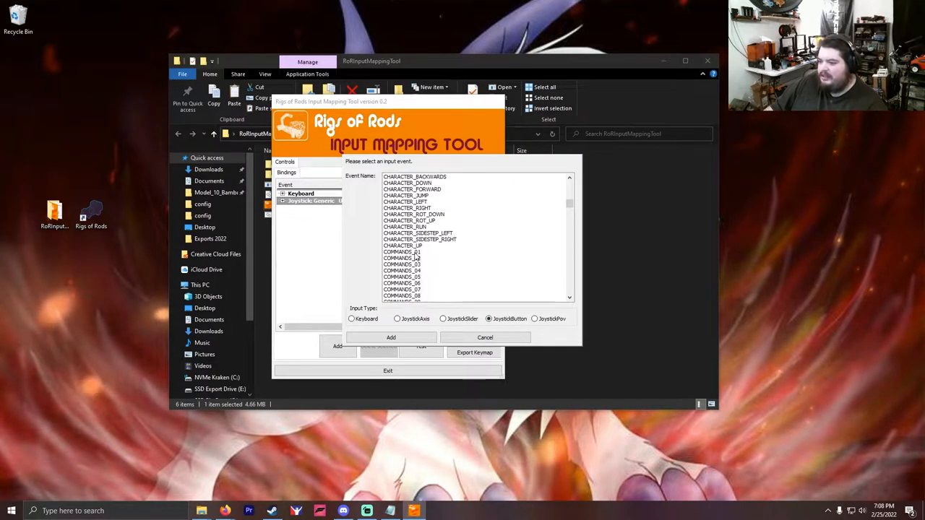
click(402, 252)
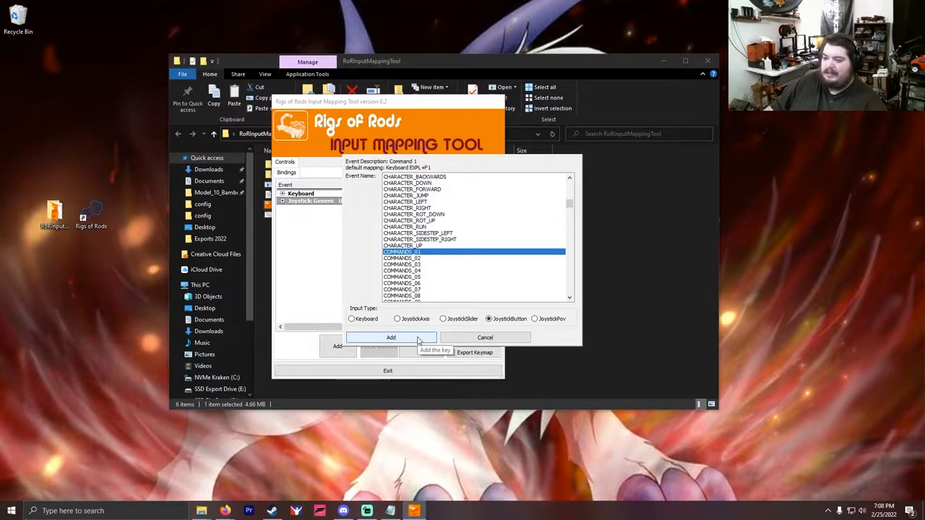
click(391, 338)
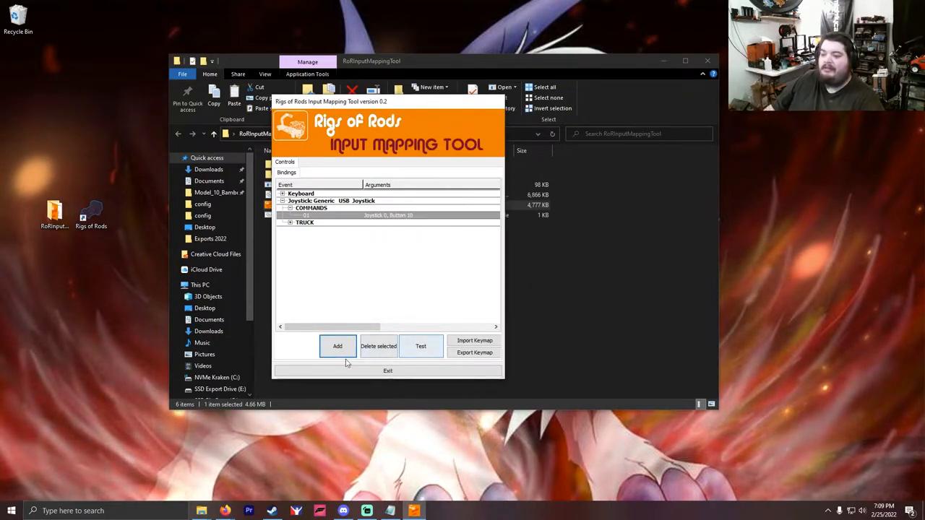
Bind COMMANDS_02 to joystick button 11 as a JoystickButton input.
click(337, 347)
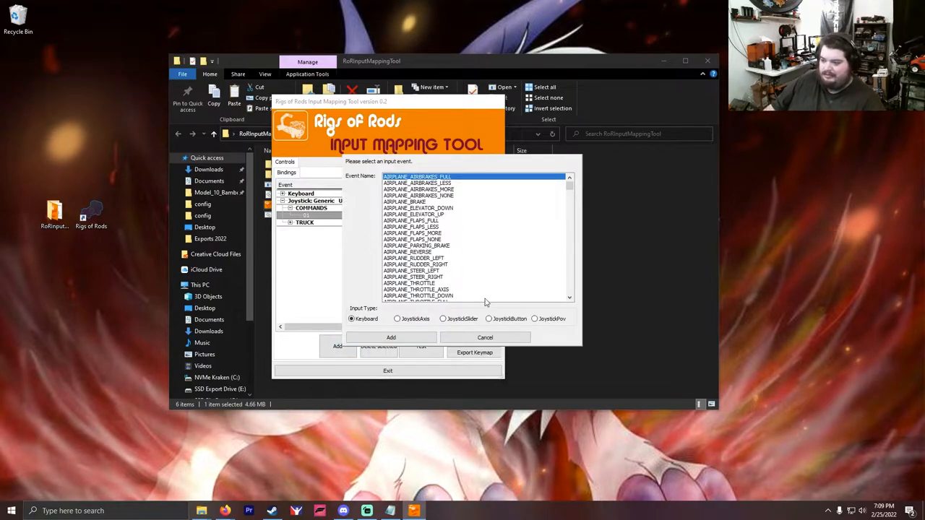
click(489, 320)
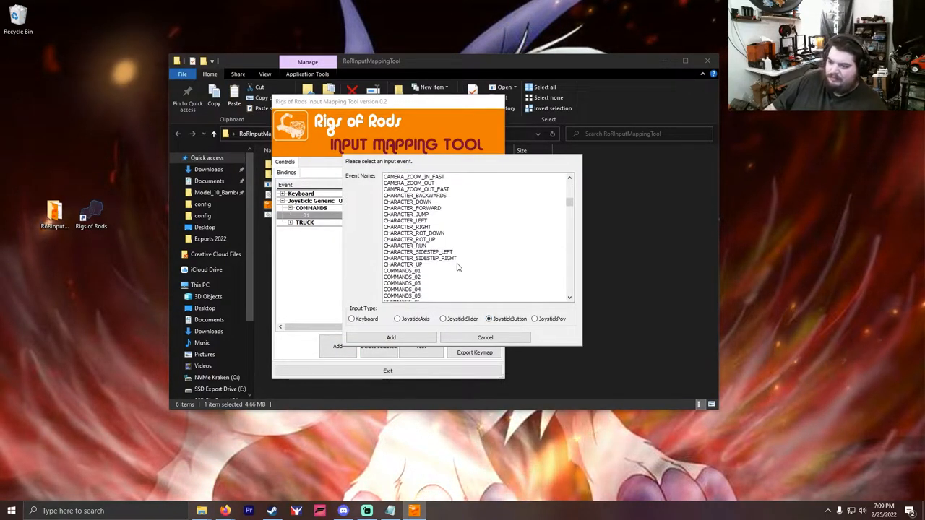
click(402, 277)
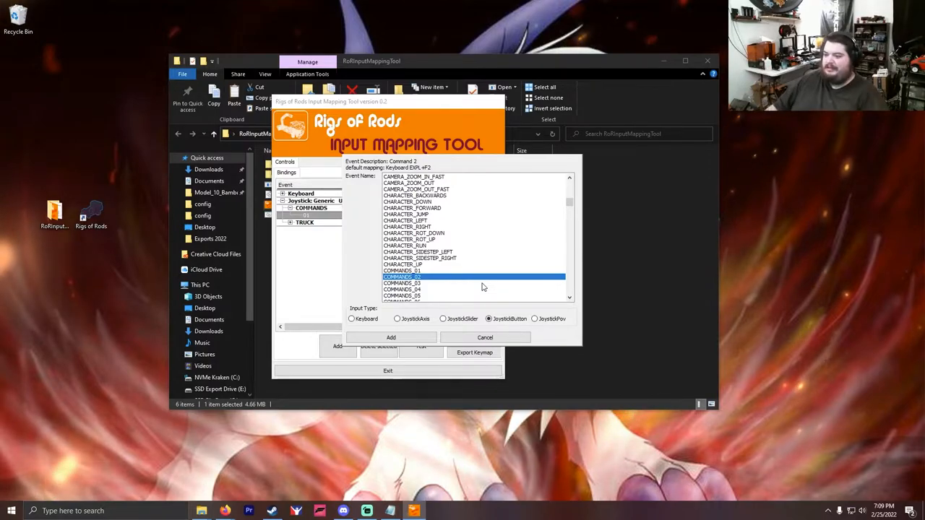
click(390, 339)
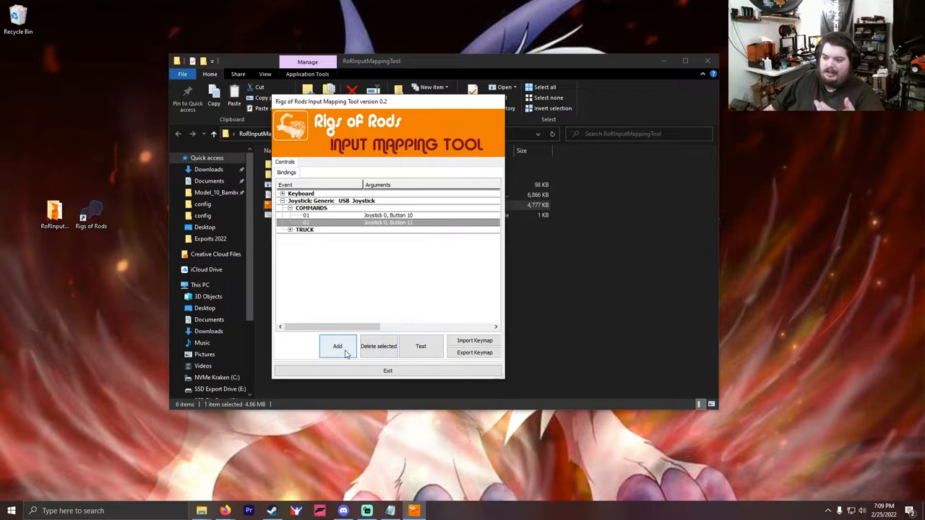
Bind a CAMERA event to joystick 0, button 1.
click(337, 347)
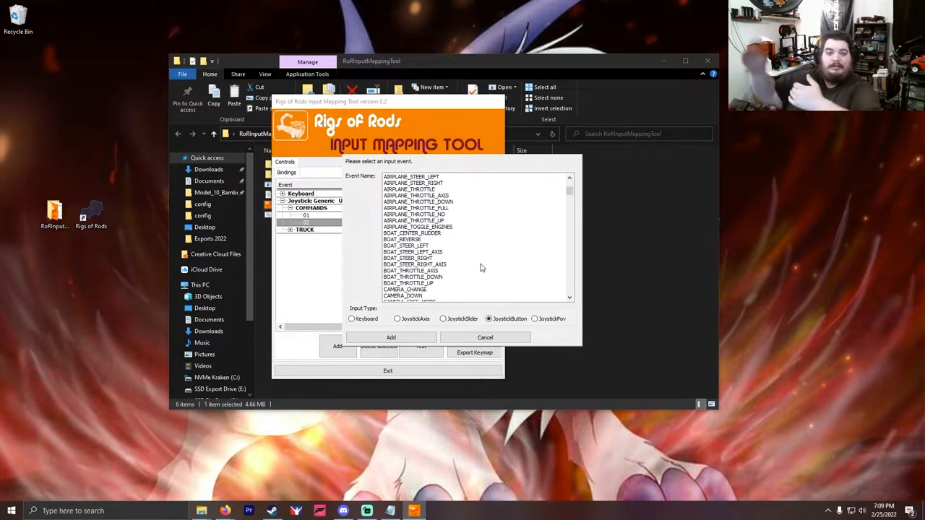
scroll(down, 3)
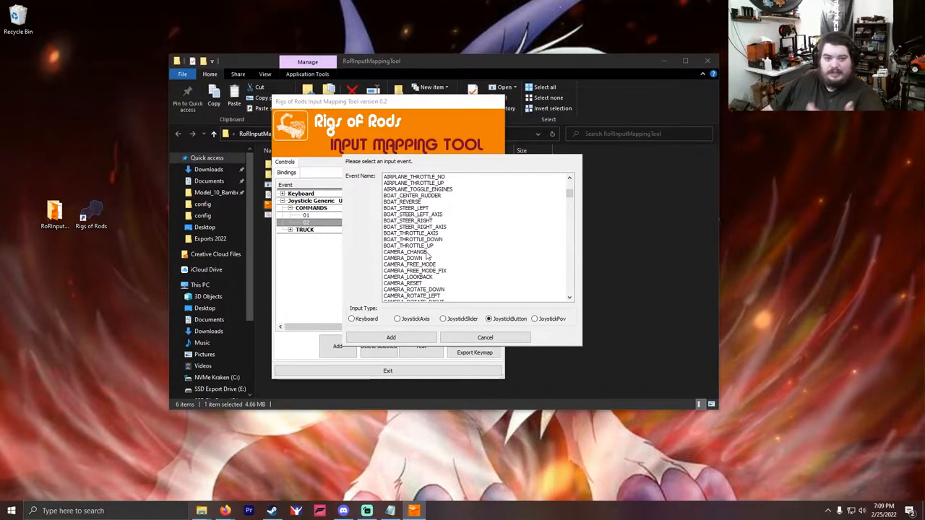
click(414, 251)
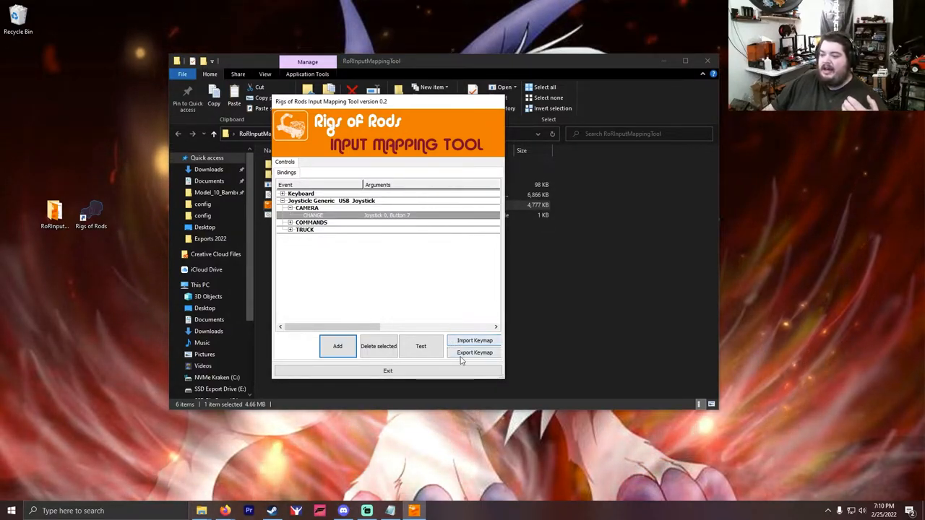
Export the Joystick 0 keymap as a 'button box' map file in the config folder.
click(475, 353)
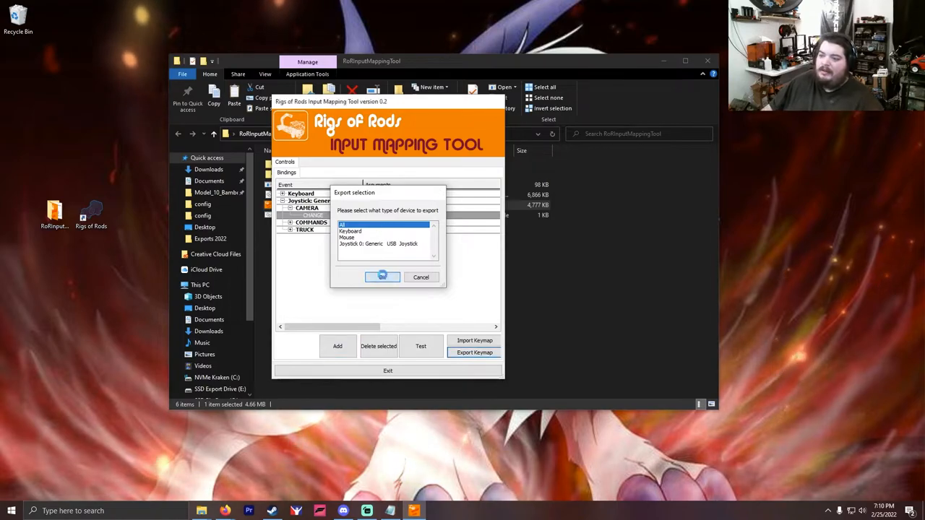
click(382, 278)
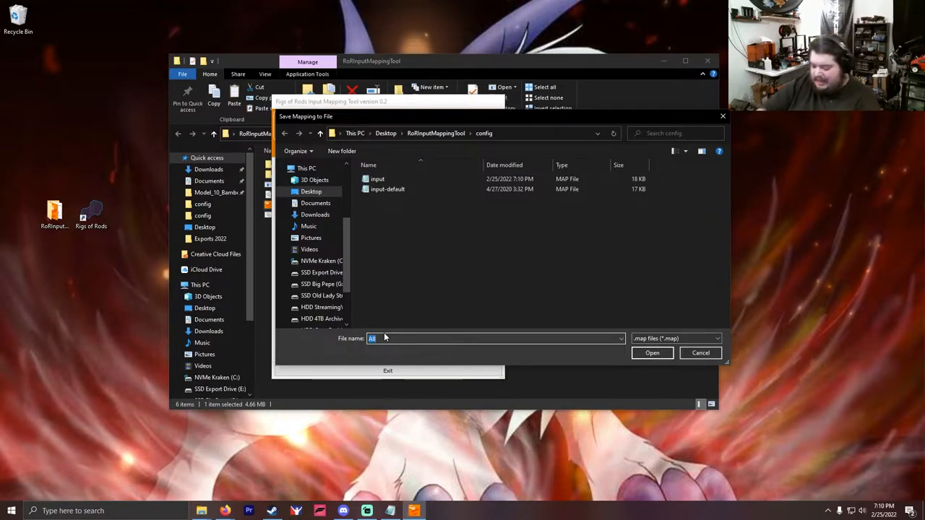
text(but)
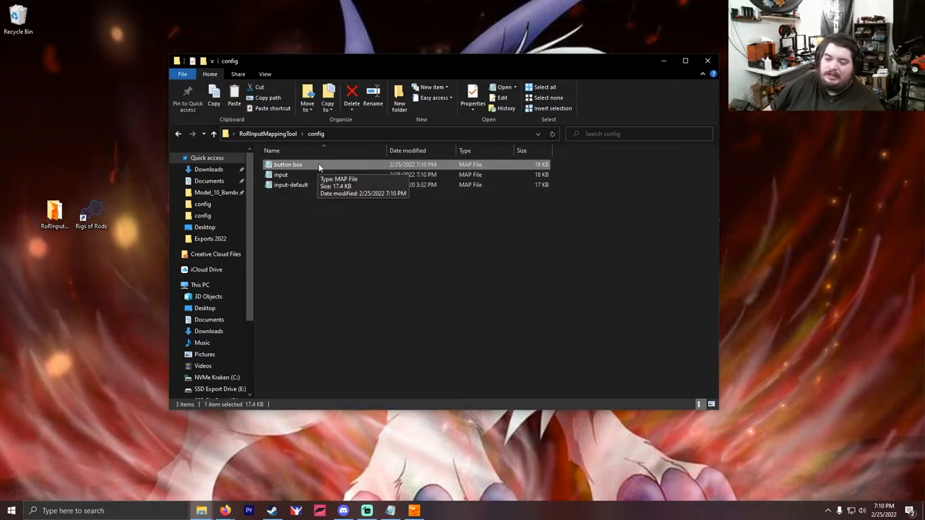
mouse_move(555, 405)
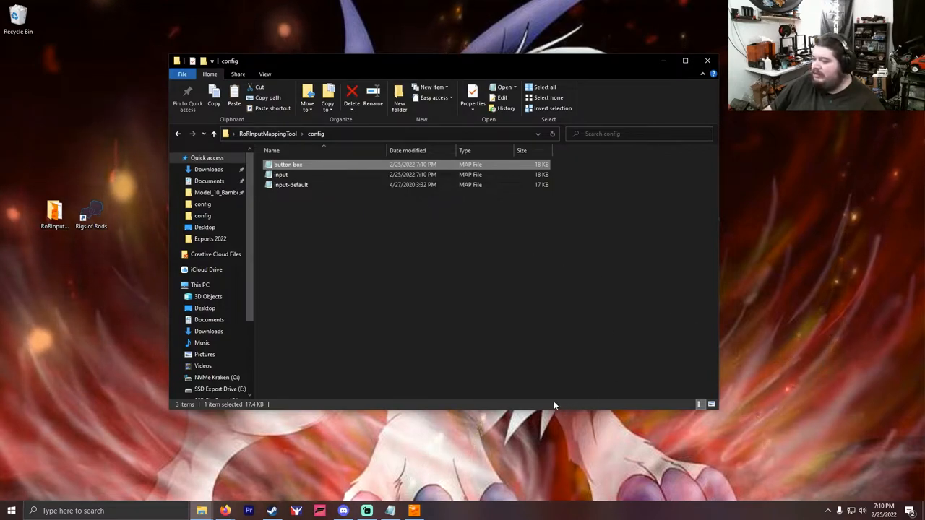
mouse_move(335, 303)
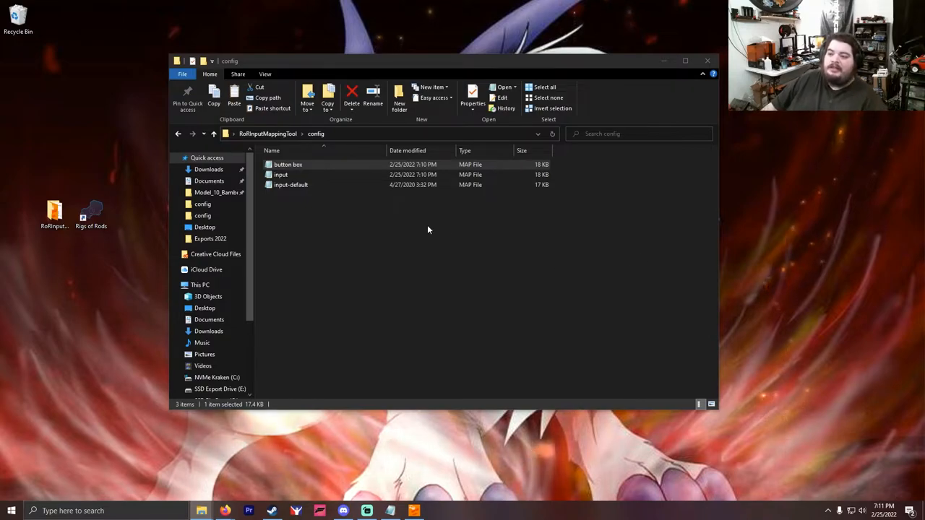
Review the button box map in Notepad and copy its COMMANDS lines.
double_click(288, 165)
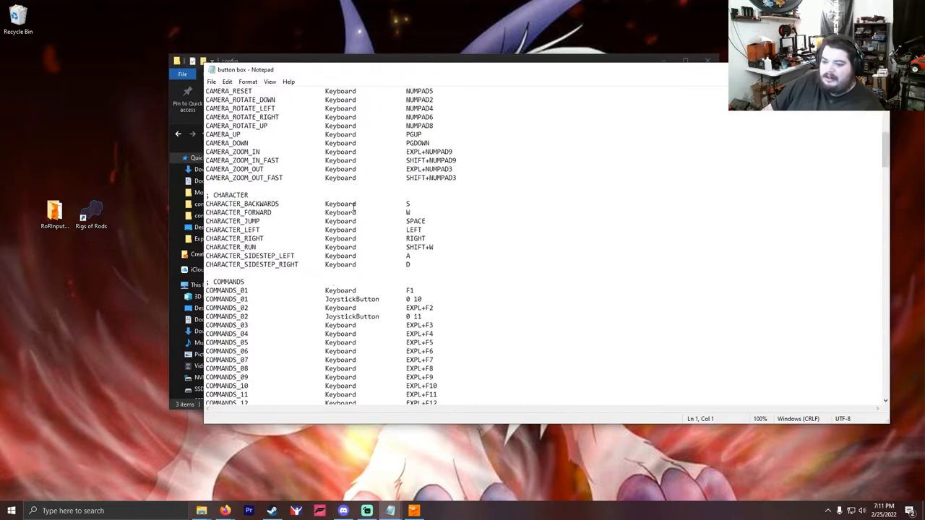
scroll(down, 3)
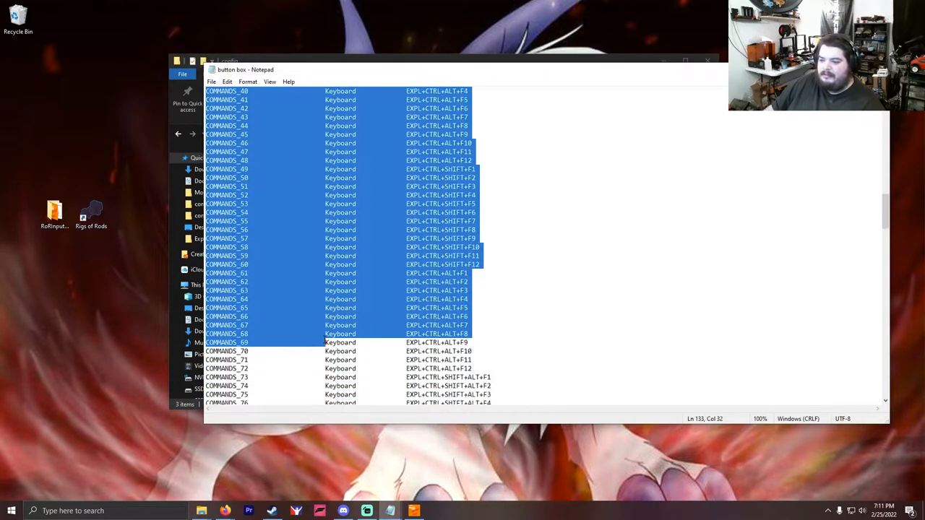
scroll(down, 3)
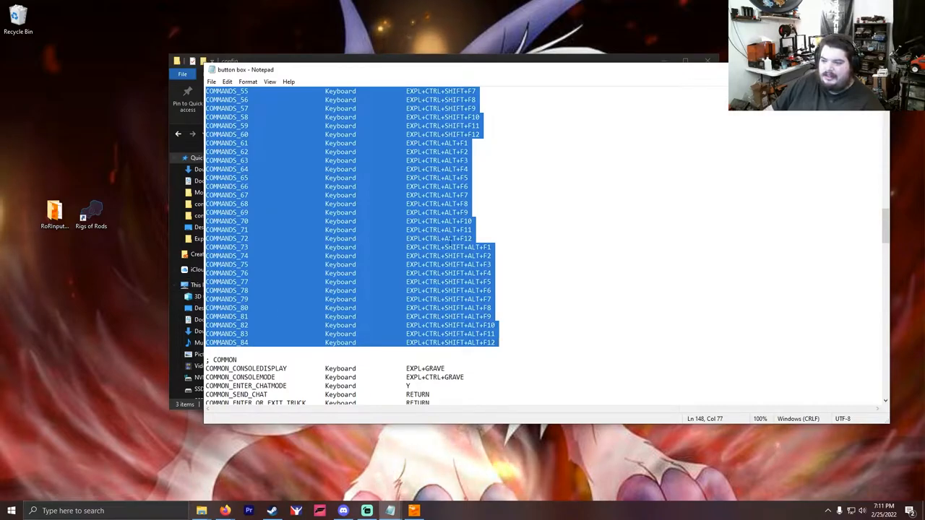
right_click(477, 260)
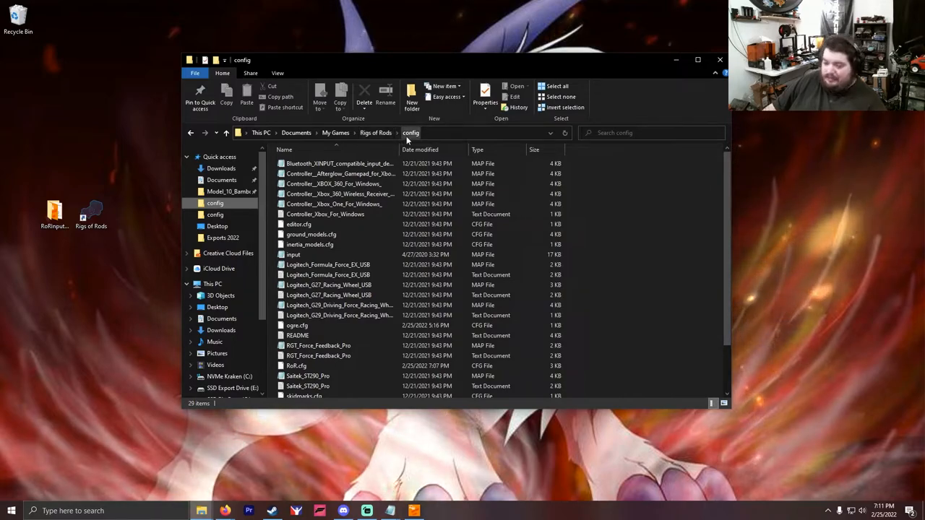
Paste the copied COMMANDS lines over the old ones in the game's input.map.
click(293, 254)
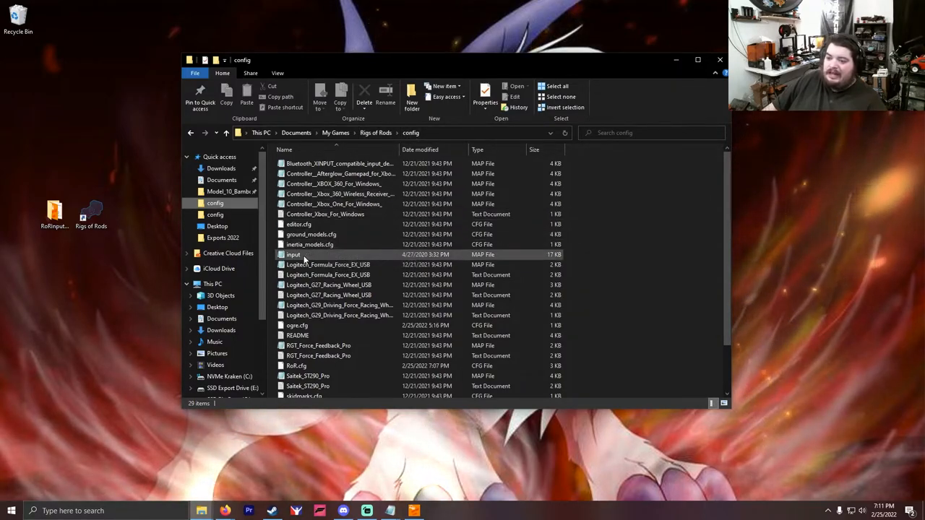
mouse_move(311, 286)
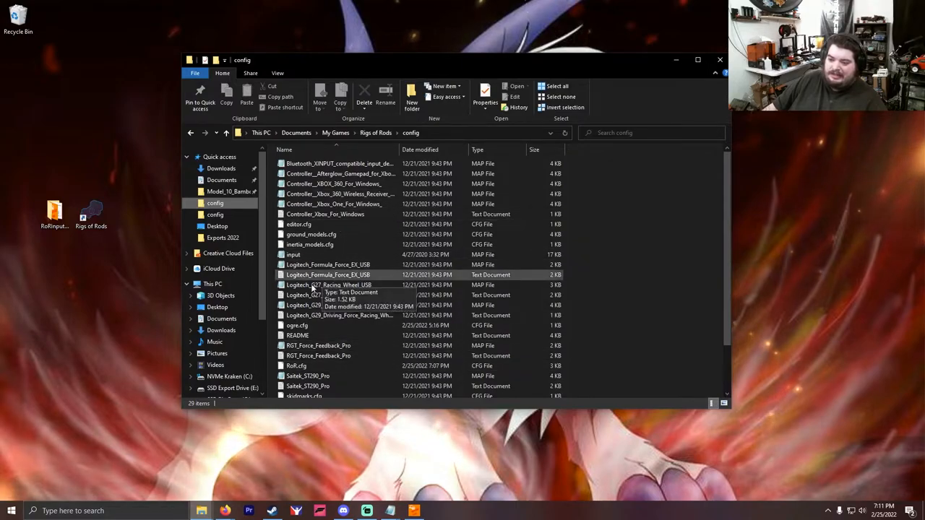
double_click(292, 254)
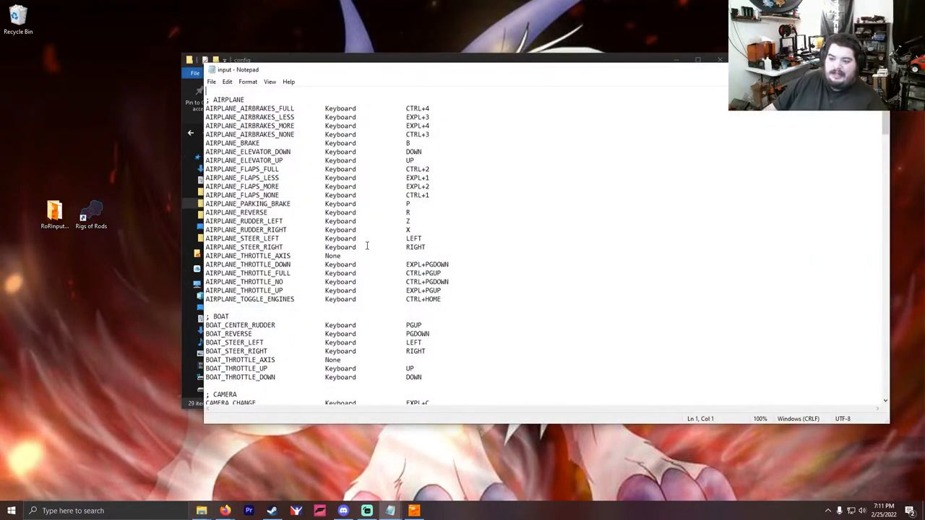
scroll(down, 3)
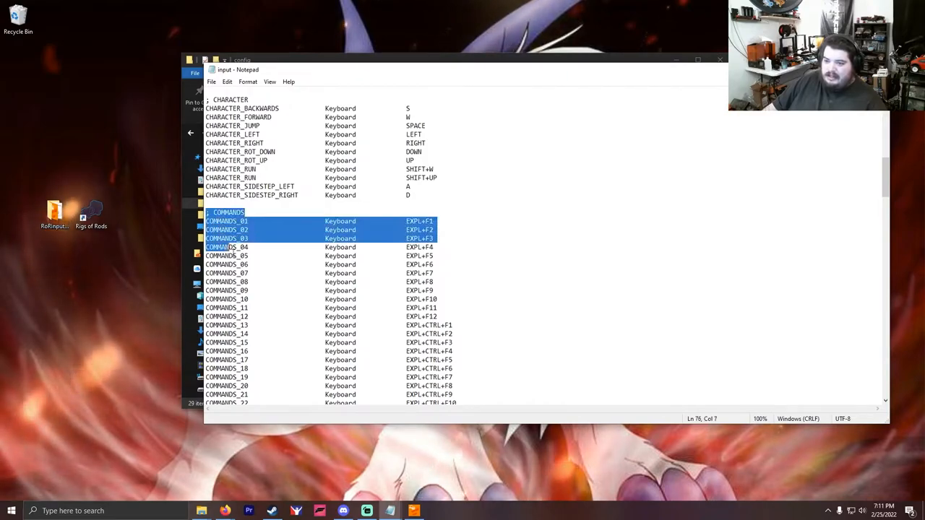
scroll(down, 3)
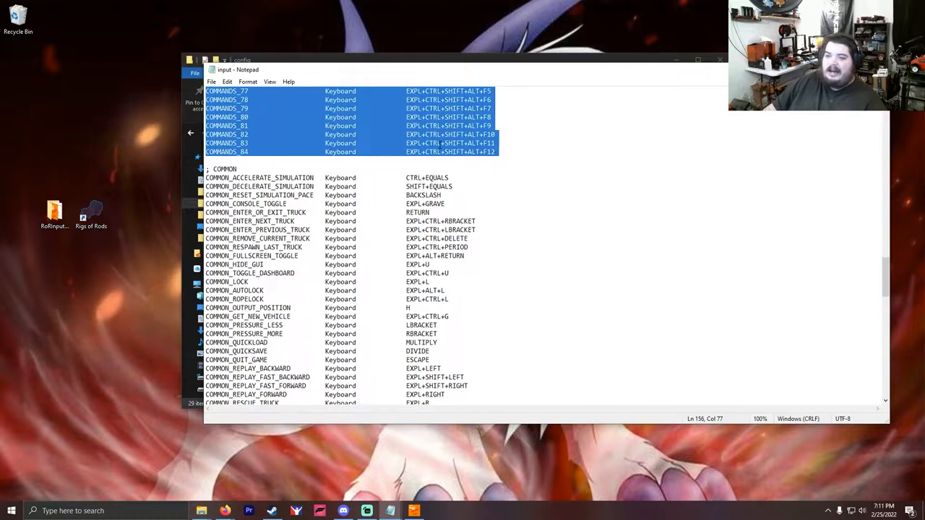
right_click(449, 152)
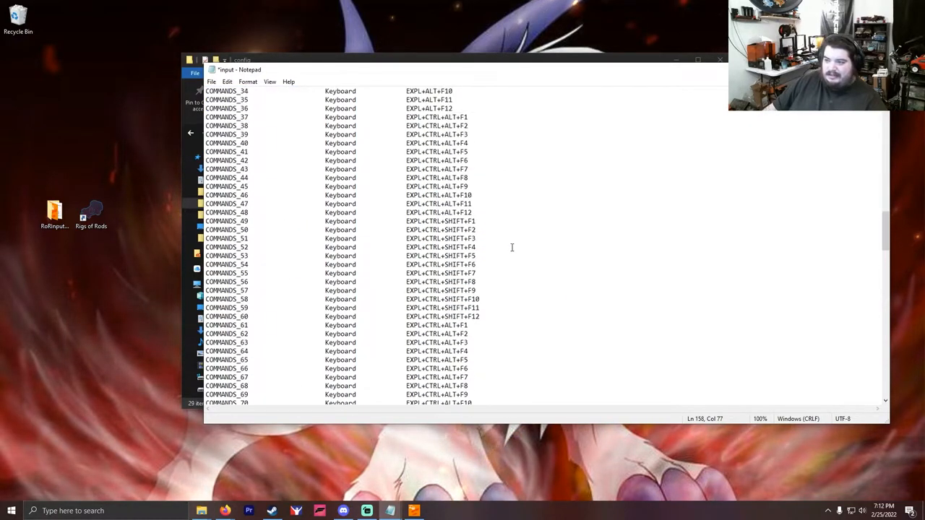
Save input.map with COMMANDS_01 on button 10 and COMMANDS_02 on button 11.
scroll(up, 3)
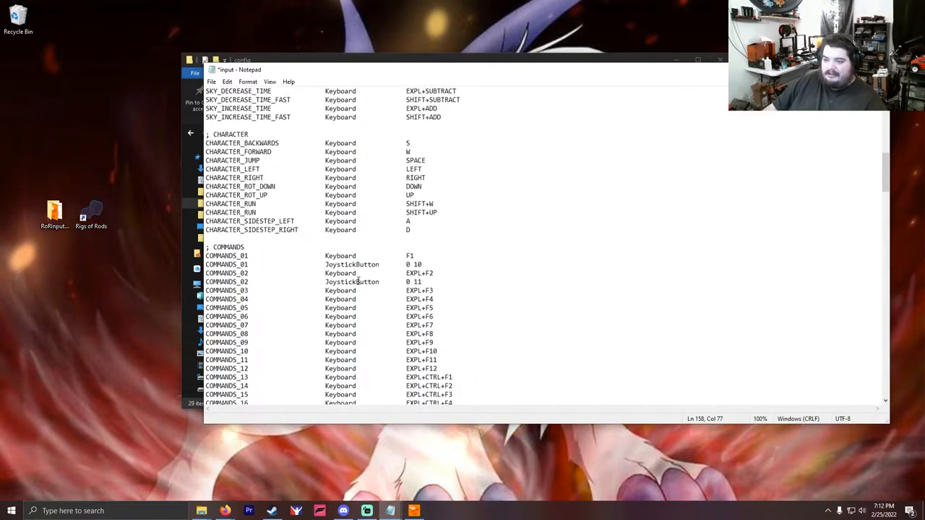
click(211, 81)
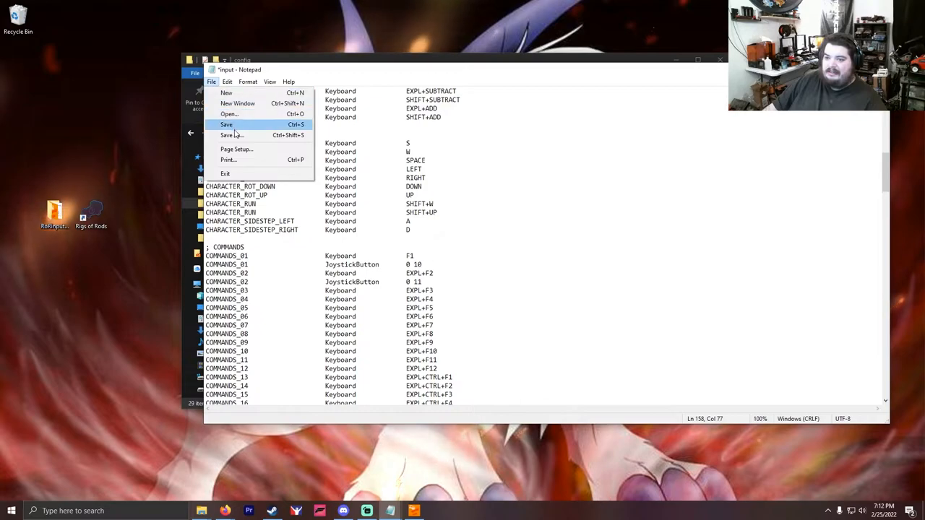
click(226, 124)
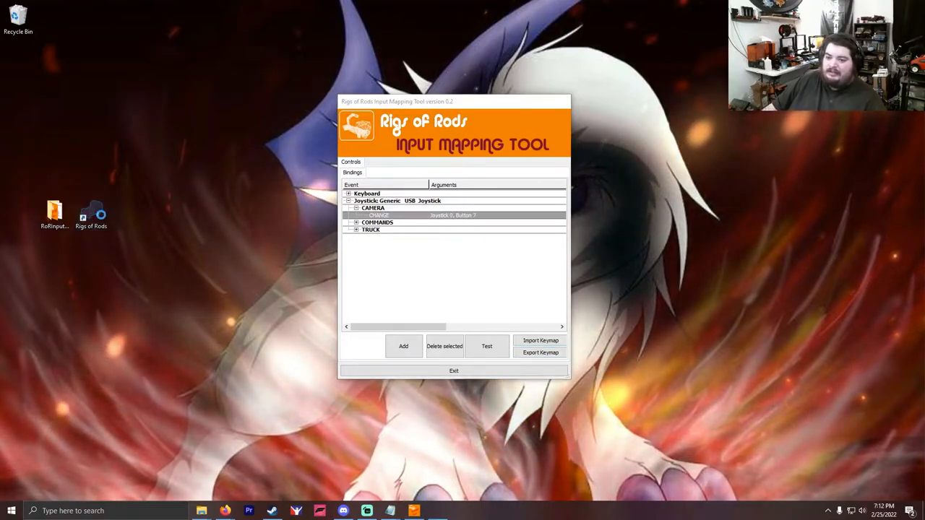
Load Auriga Proving Grounds in single player and spawn the [2022 MT] Rear Engine LMS Chevy.
click(454, 370)
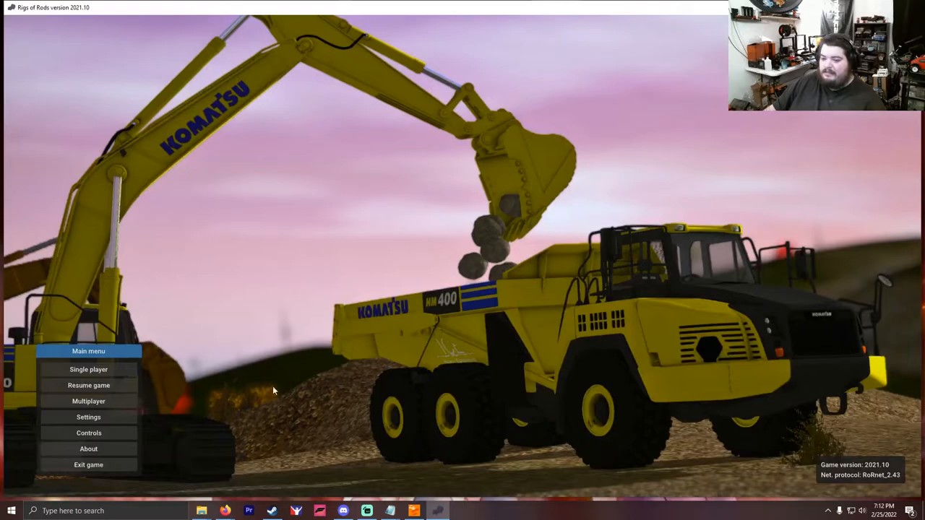
click(88, 371)
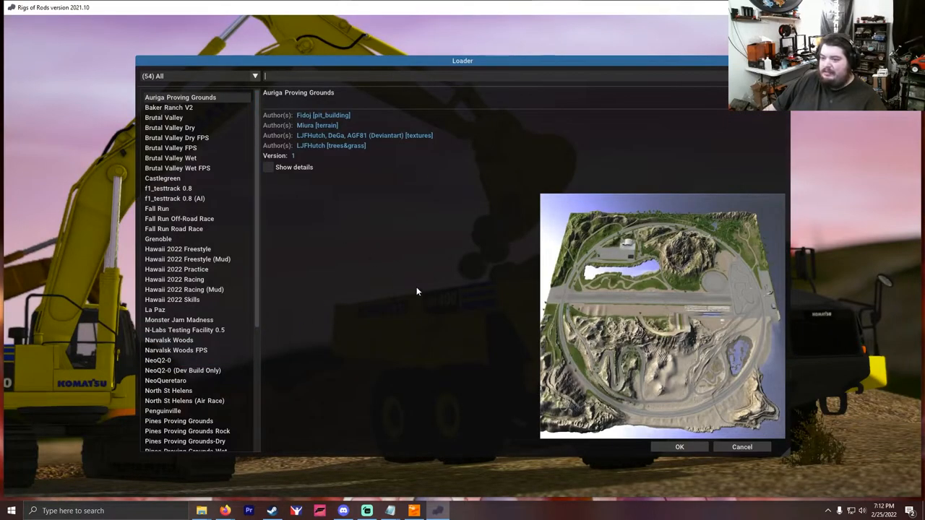
click(680, 447)
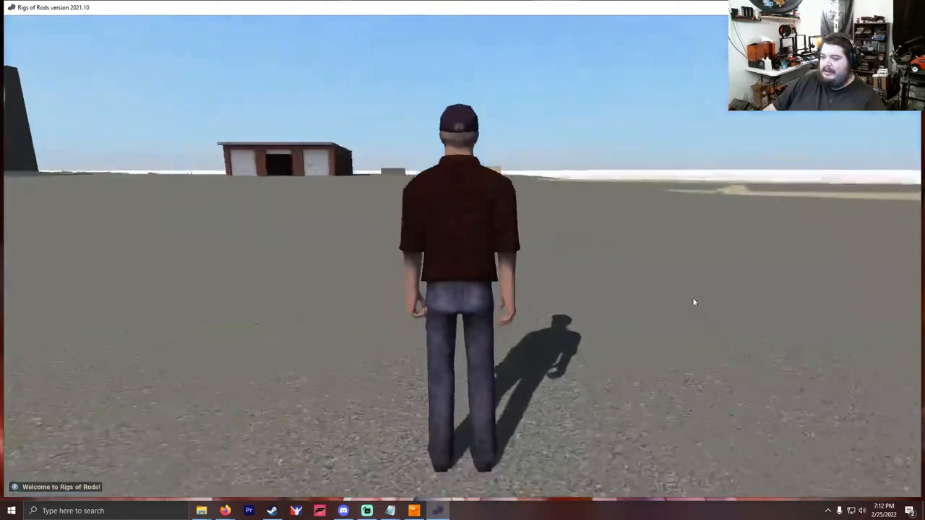
click(407, 29)
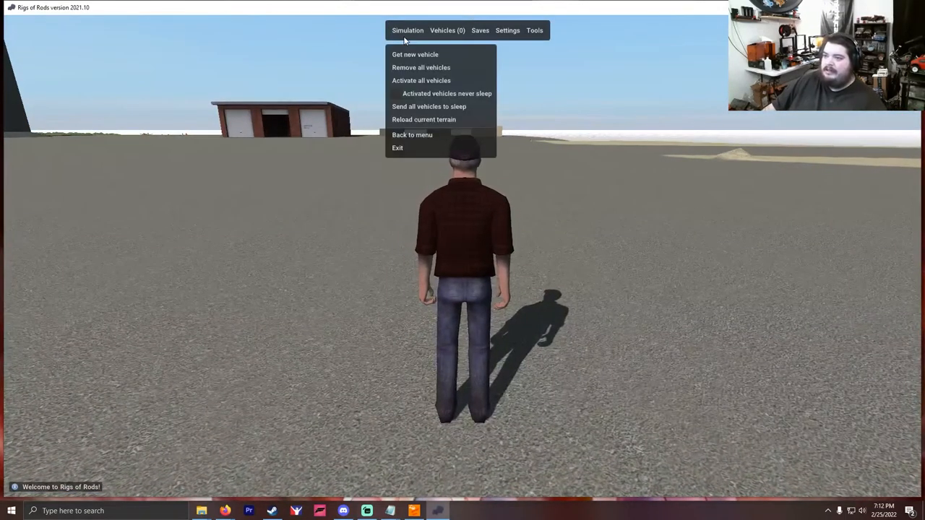
click(415, 55)
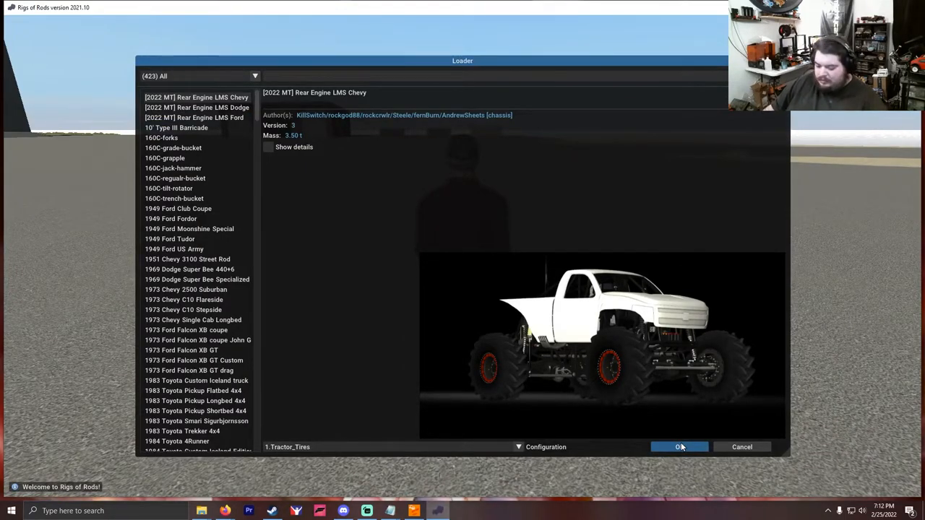
click(679, 447)
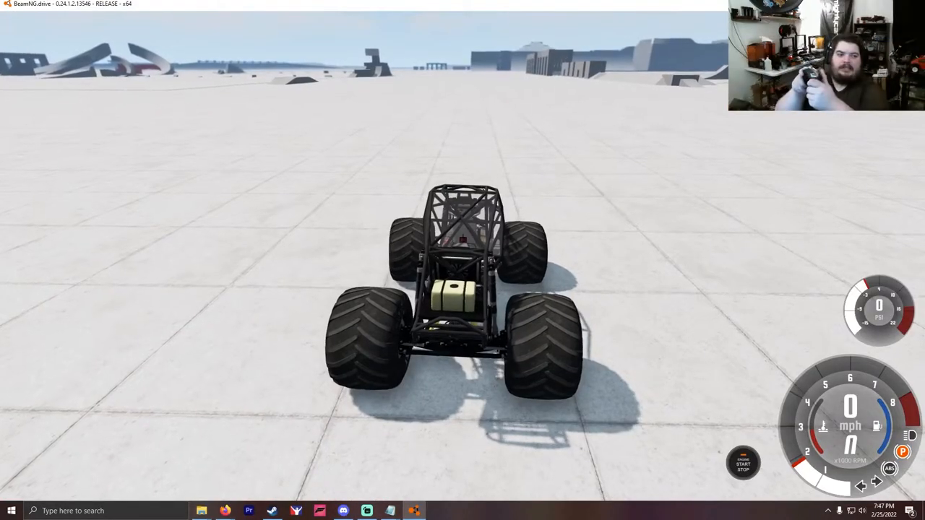
Bring up BeamNG.drive's radial main menu over the monster truck on the grid.
key(w)
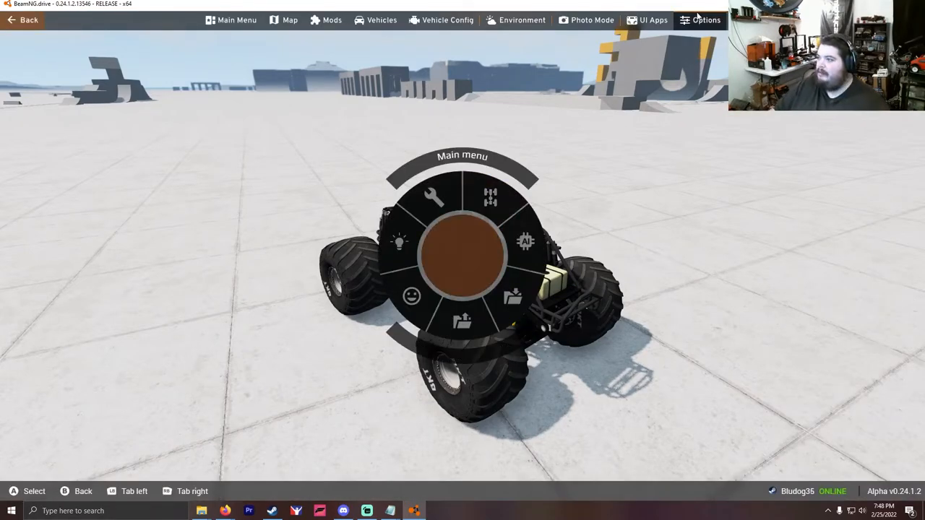
Reach the Controls bindings in Options with the Vehicle Specific category expanded.
click(706, 20)
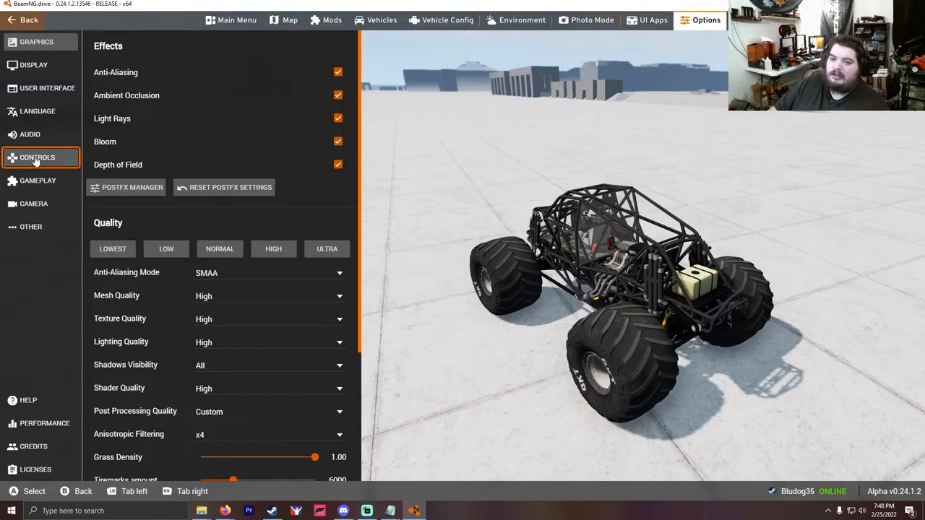
click(38, 156)
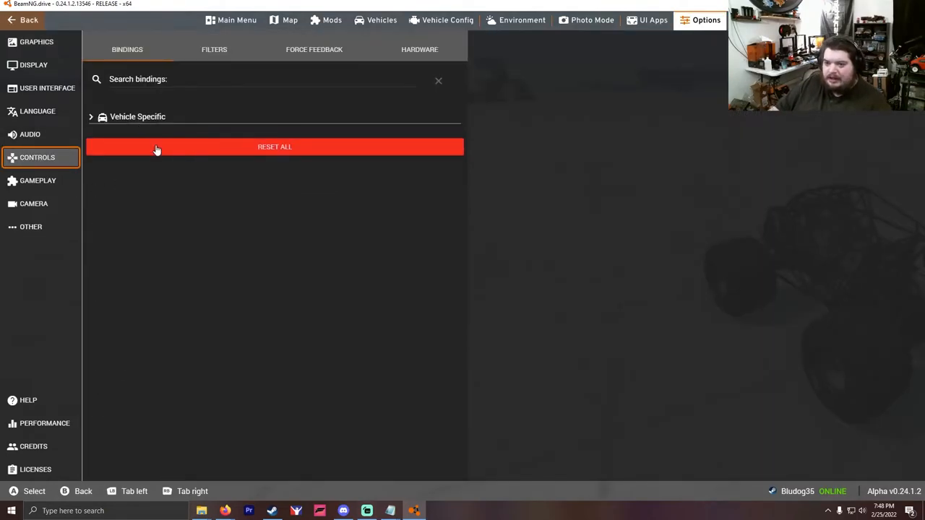
click(137, 116)
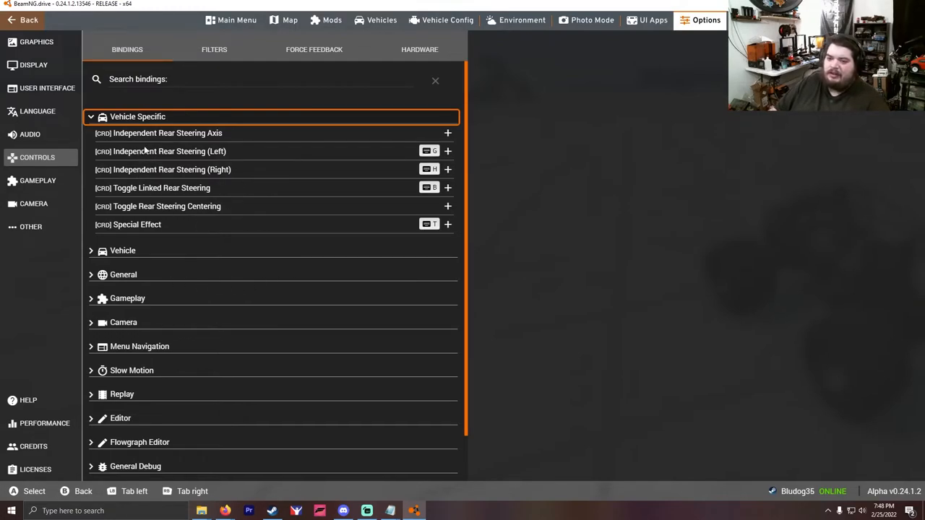
mouse_move(181, 133)
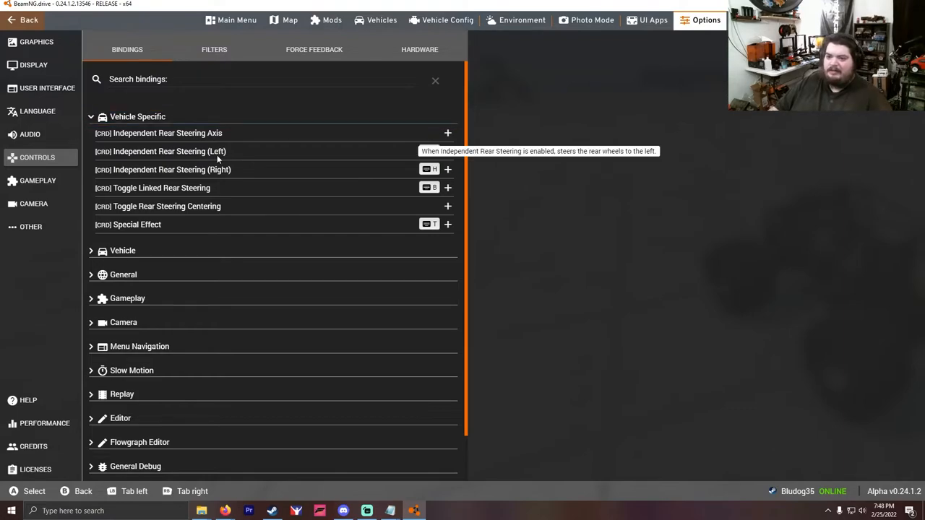
Bind Independent Rear Steering (Left) to joystick button 10 and start assigning Right to button 11.
click(448, 152)
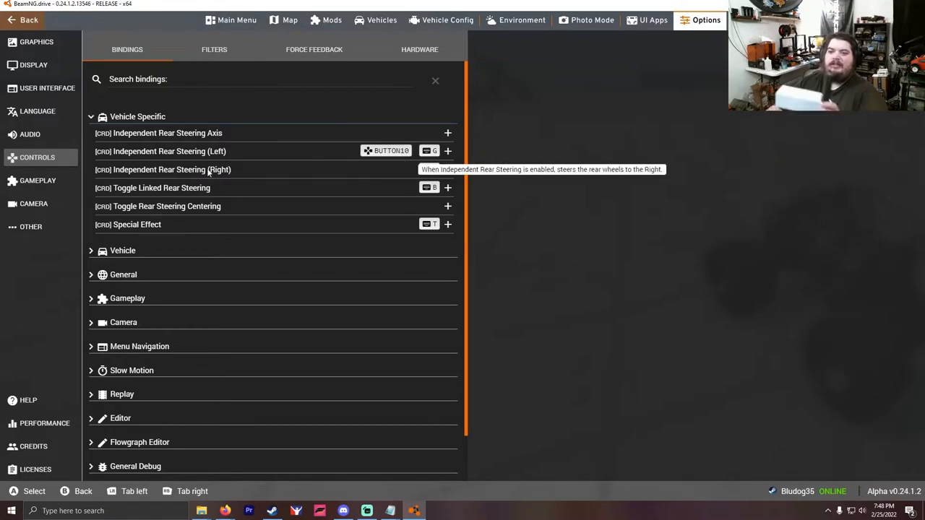
click(448, 169)
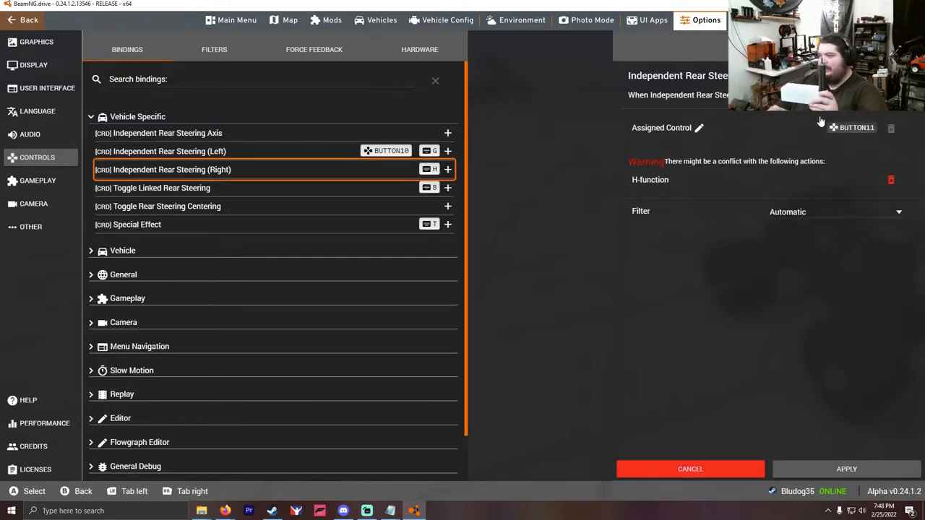
mouse_move(696, 194)
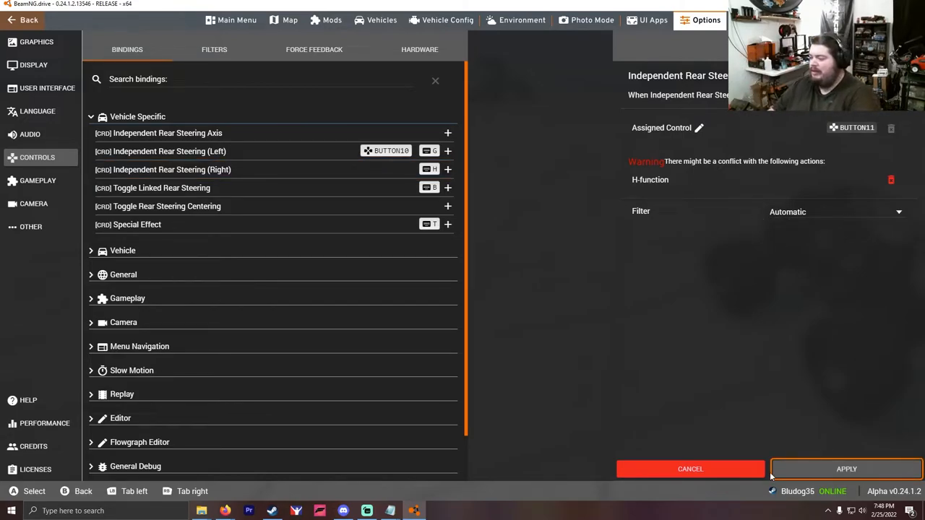
Apply joystick BUTTON11 as the binding for Independent Rear Steering (Right).
click(846, 468)
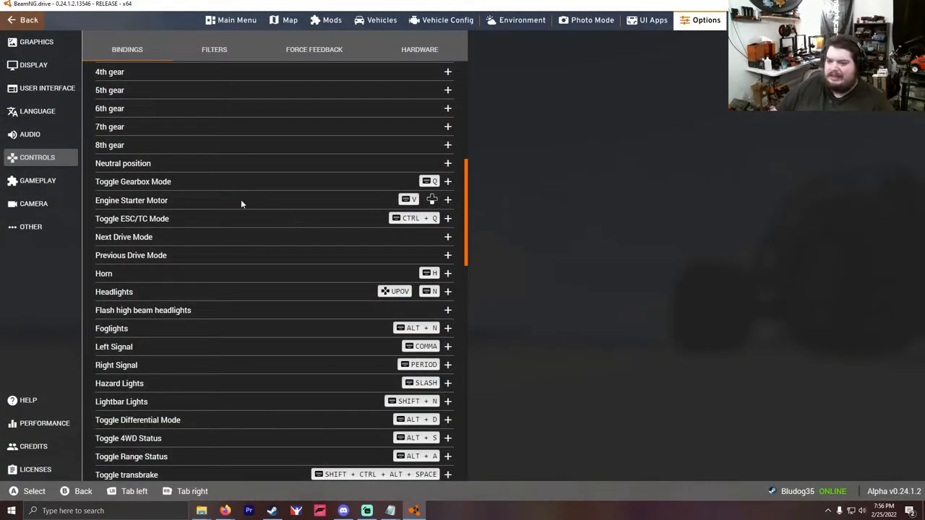
Expand the Gameplay bindings category, then leave the options back to the monster truck scene.
click(448, 200)
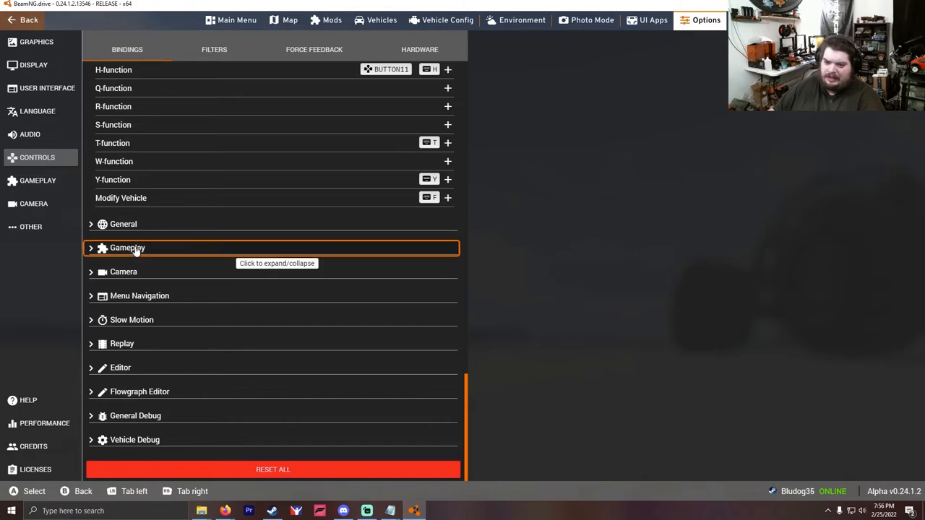
click(127, 247)
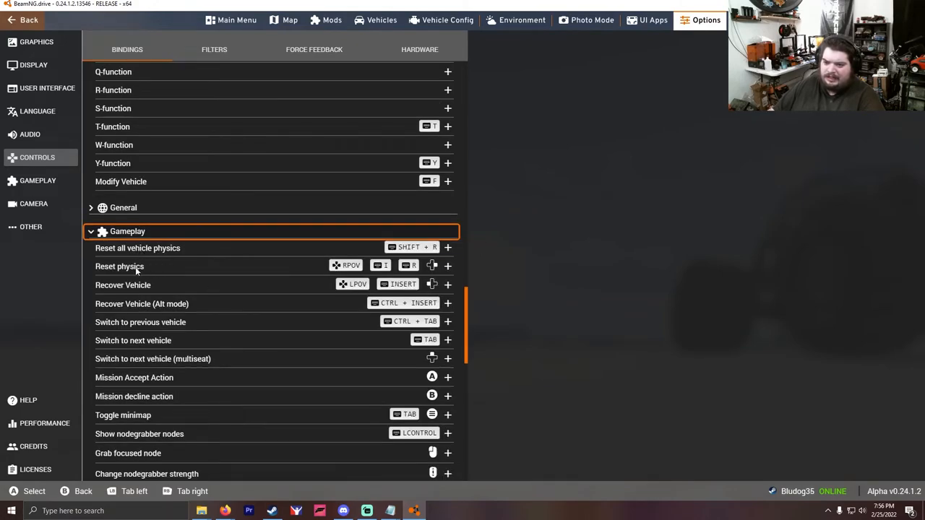
mouse_move(123, 285)
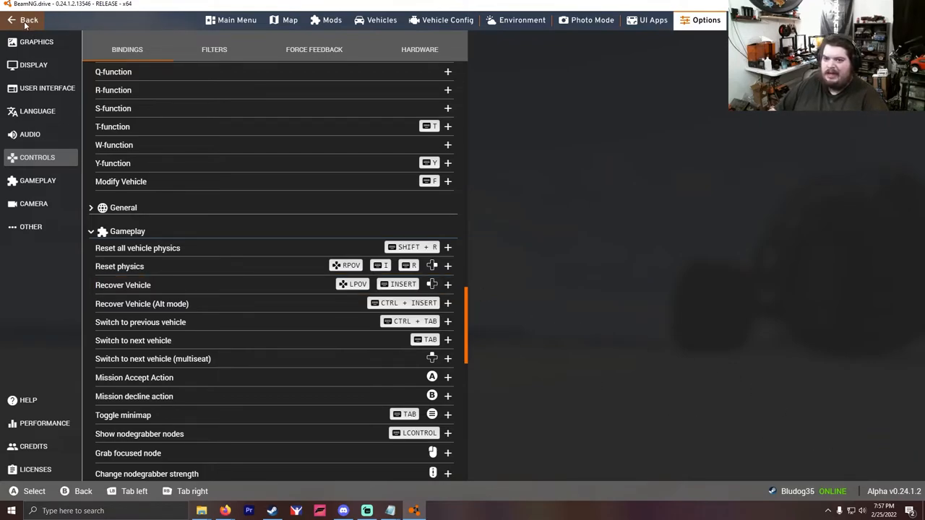
click(29, 20)
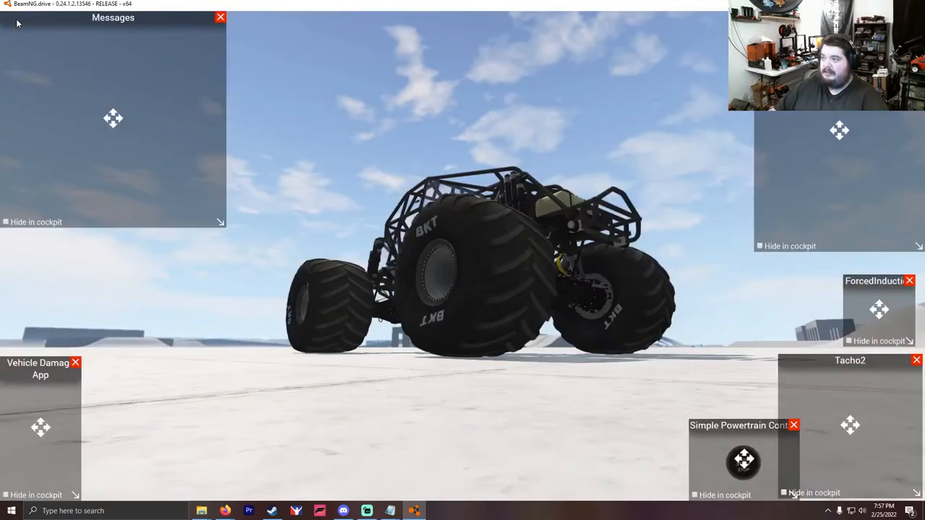